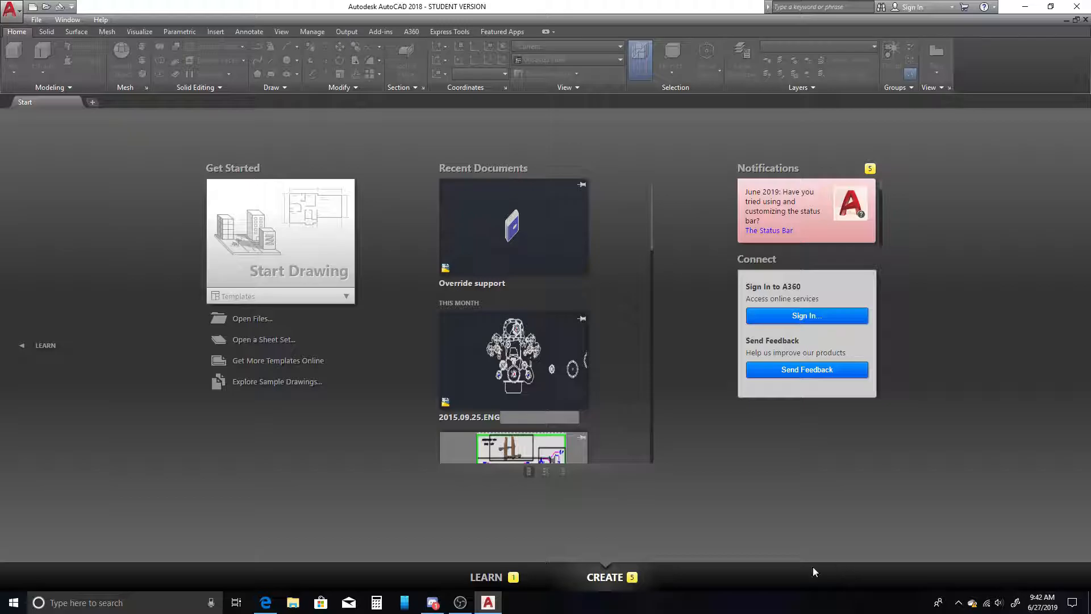
Start a new blank drawing from the Start tab.
left_click(279, 270)
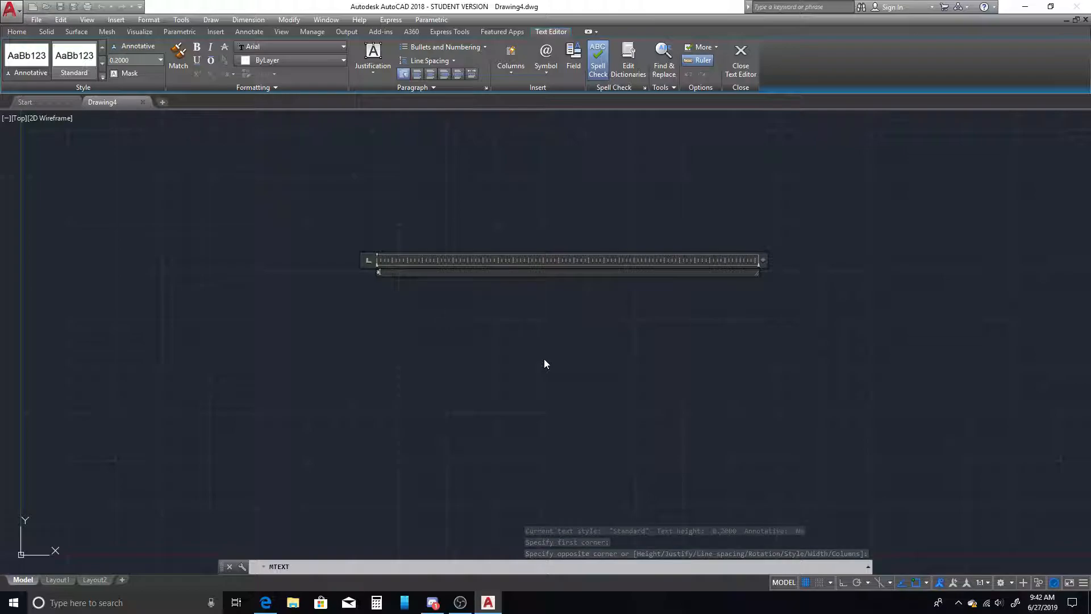
Write 'AutoCAD' in the text box, bold, height 1, Berlin Sans FB font.
type("aUTOcad")
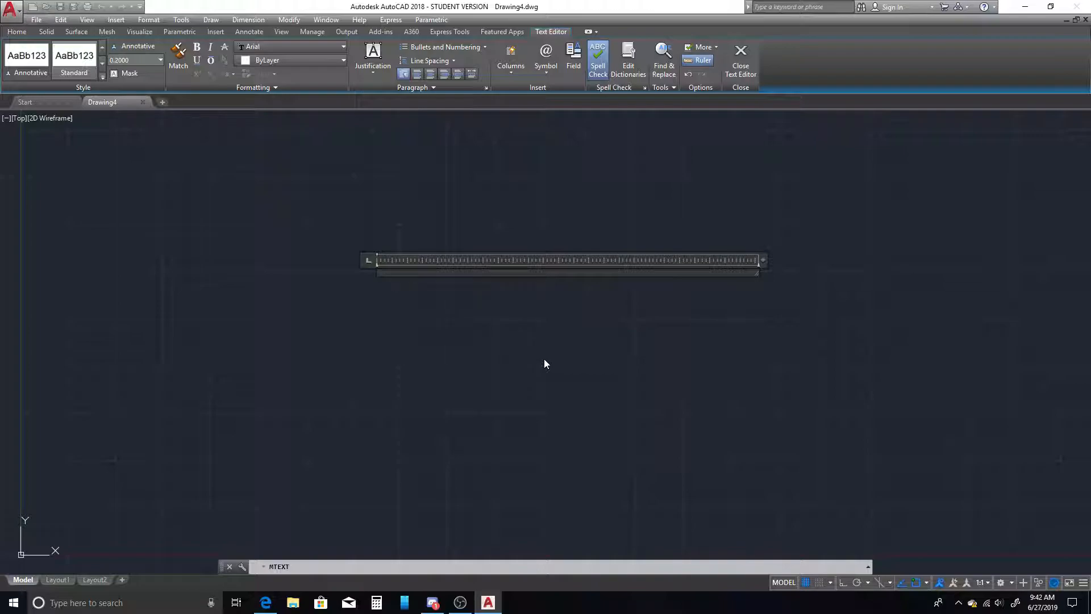
type("AutoCAD")
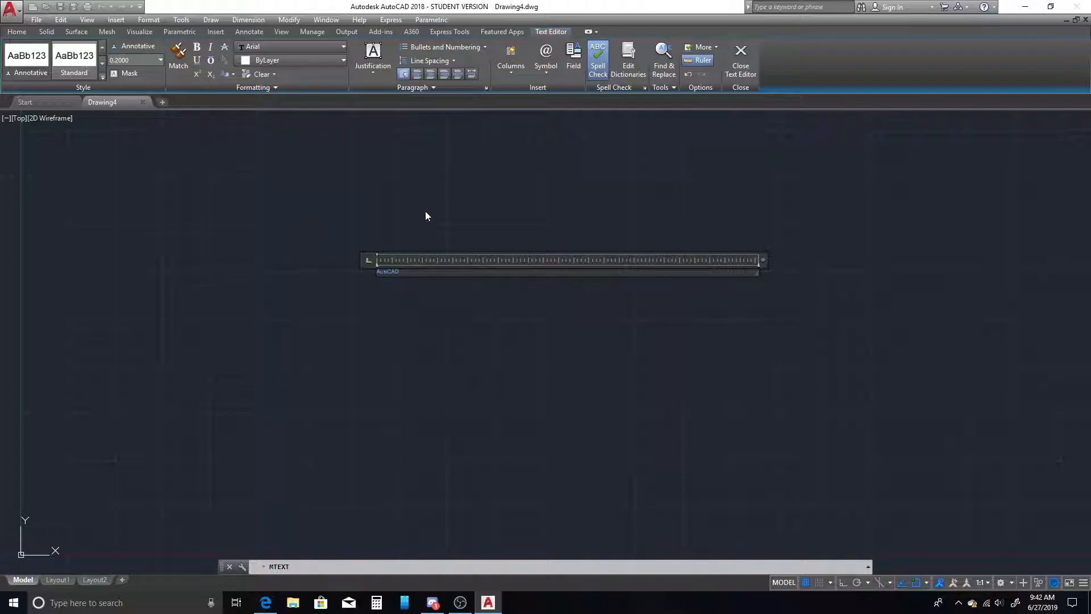
mouse_move(173, 92)
type("1.0000")
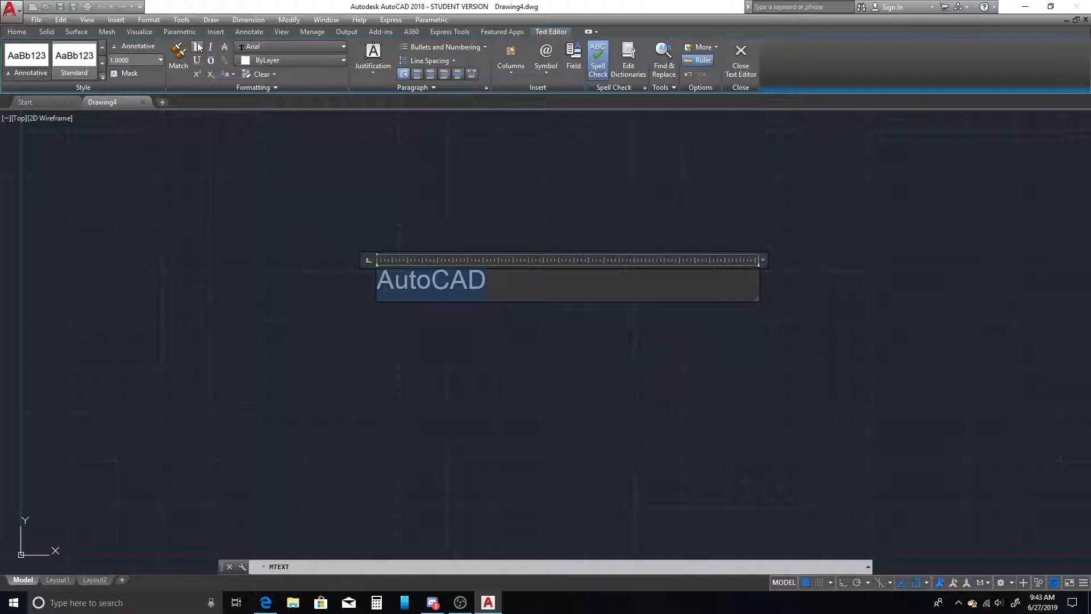
left_click(342, 47)
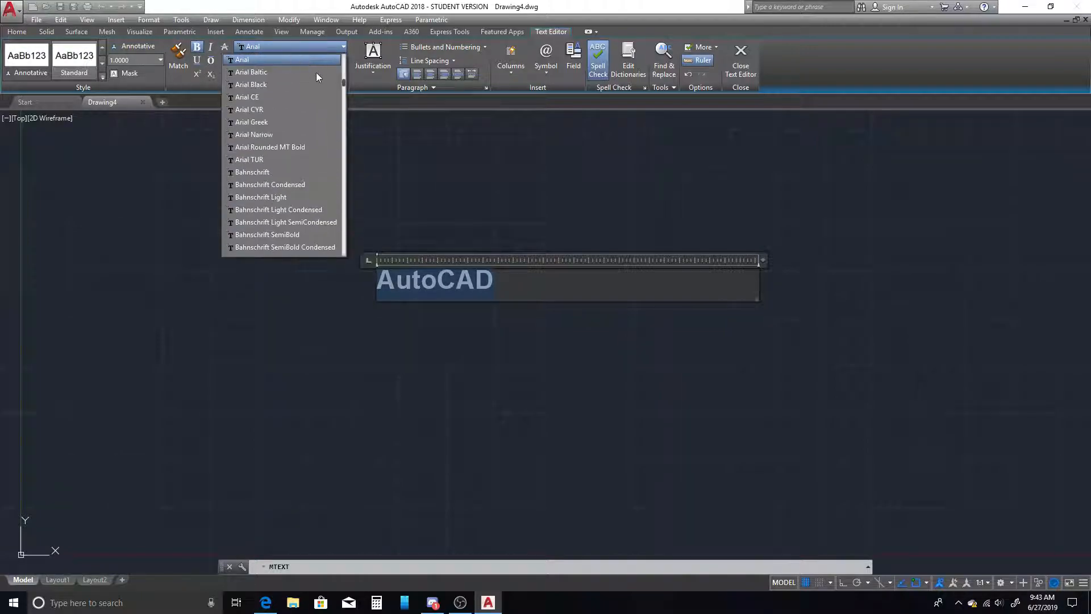
scroll("down", 3)
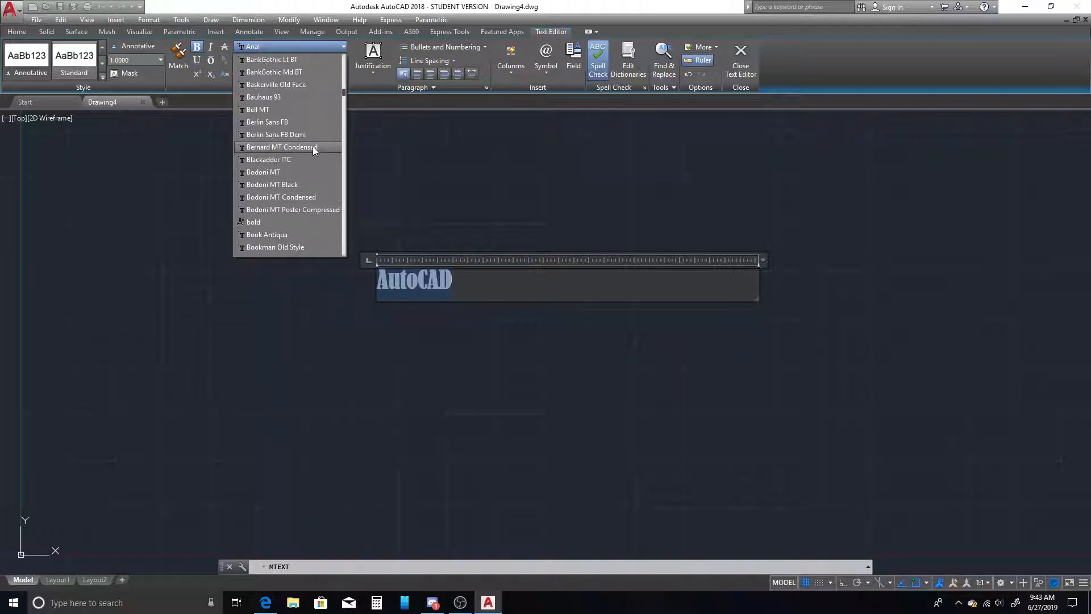
left_click(267, 121)
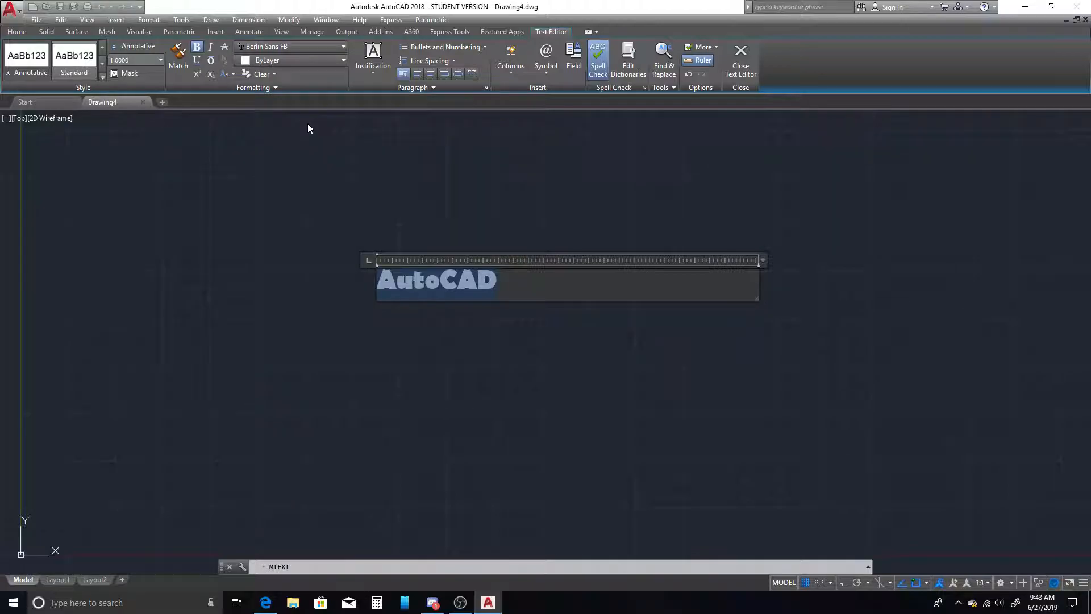
mouse_move(626, 185)
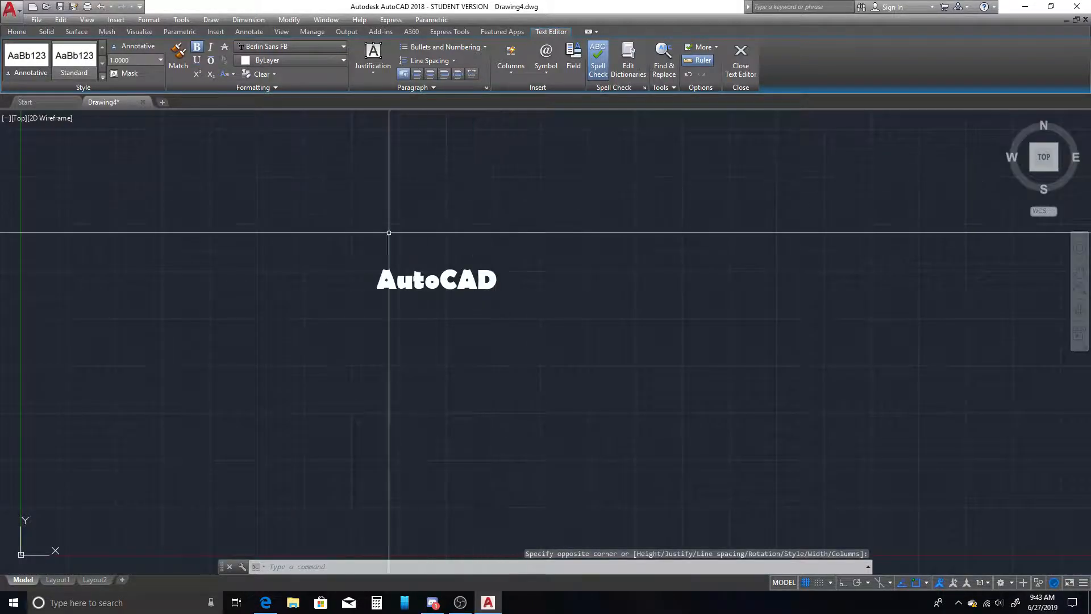
Place the finished AutoCAD text in the drawing and window-select it.
left_click(740, 59)
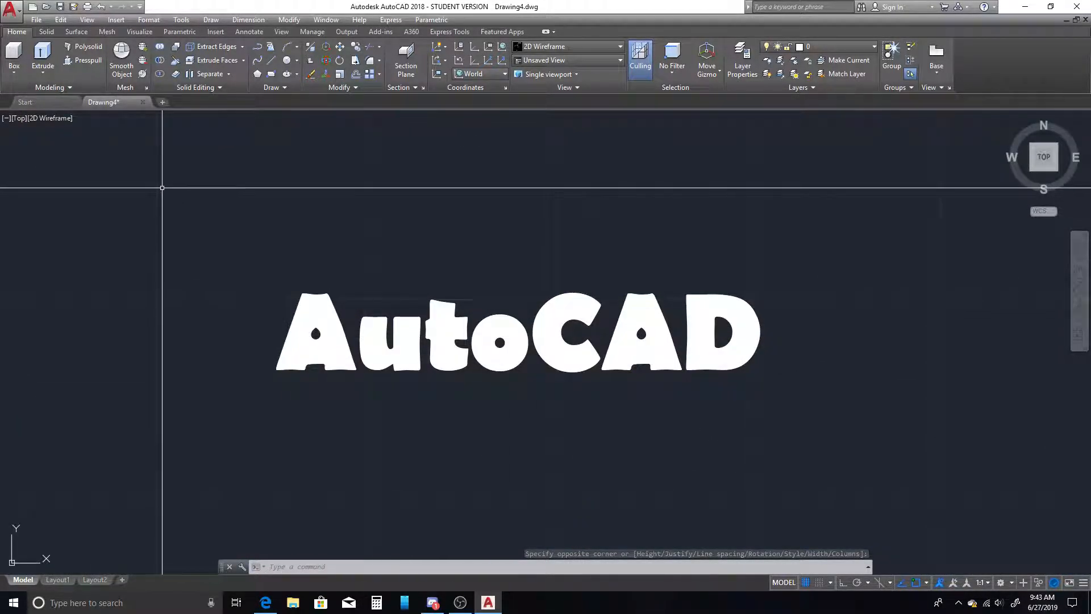
left_click_drag(161, 188, 875, 439)
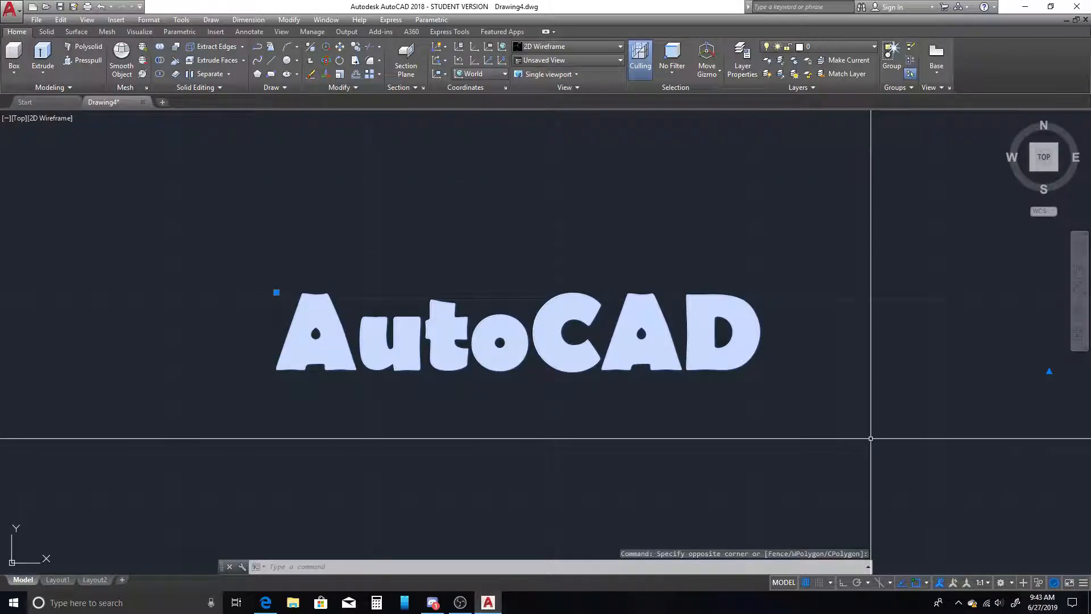
Explode the AutoCAD text into letter outline polylines with TEXTEXP.
type("texte")
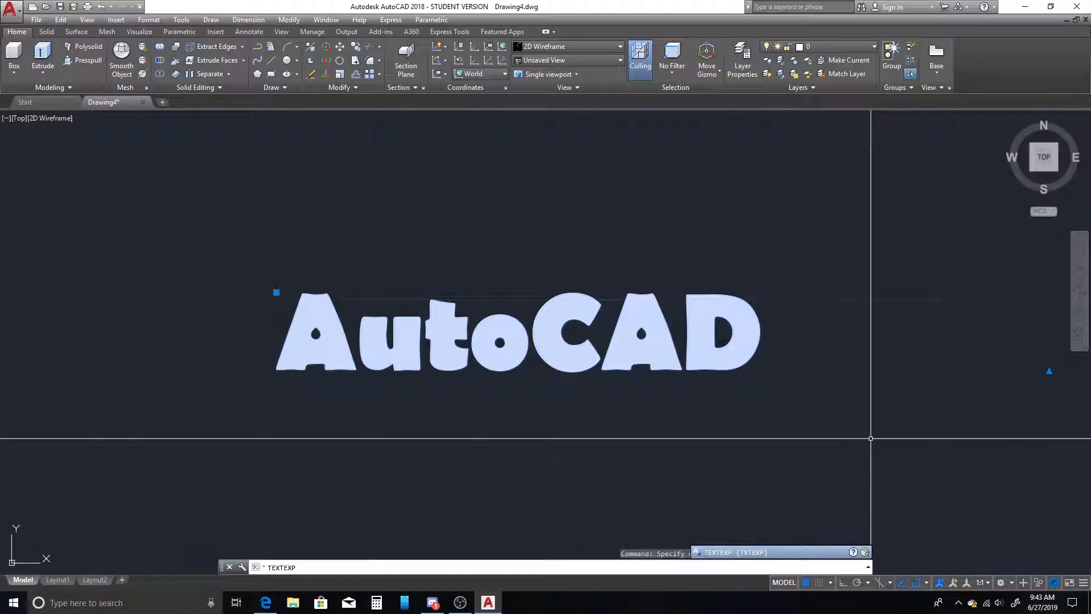
key("enter")
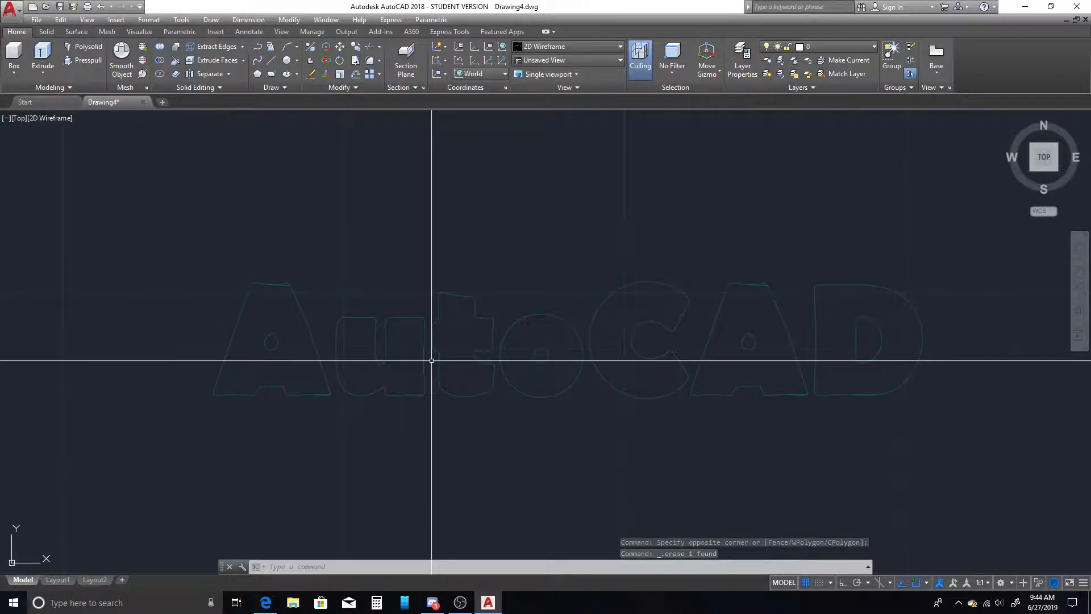
Extrude all letter outlines upward into raised 3D solid letters.
key("Enter")
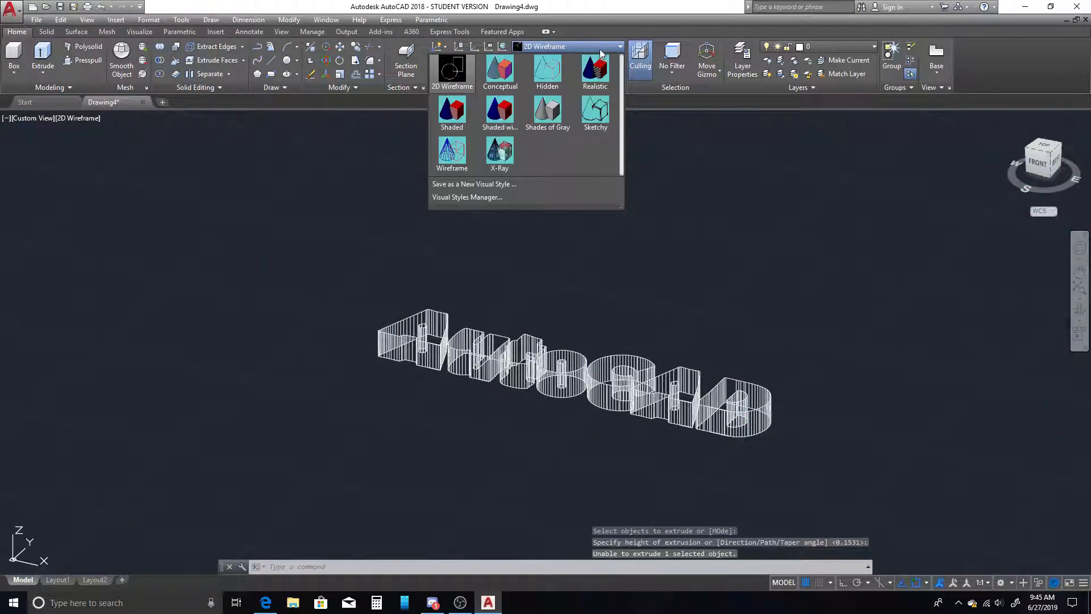
Display the extruded letters in the Realistic visual style.
left_click(594, 70)
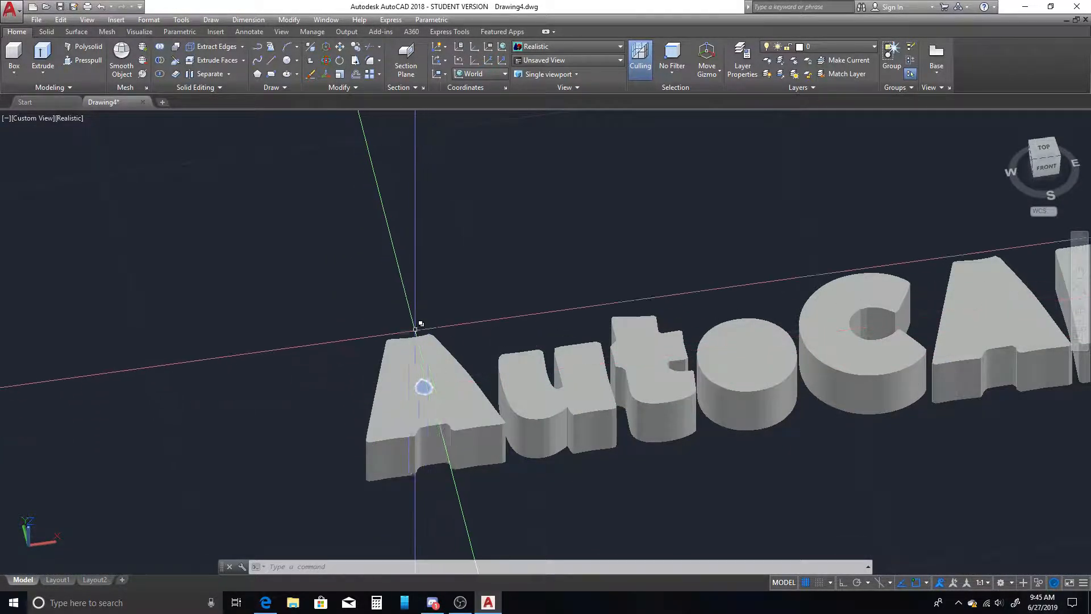
Subtract the inner counter solids from the first A and the o to open their holes.
left_click(160, 60)
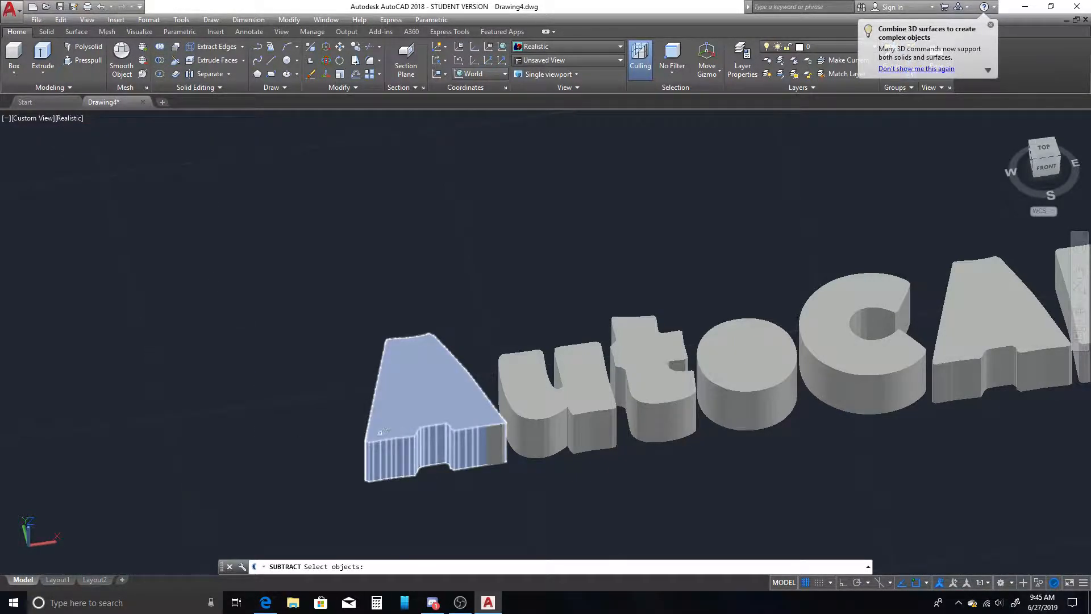
left_click(435, 404)
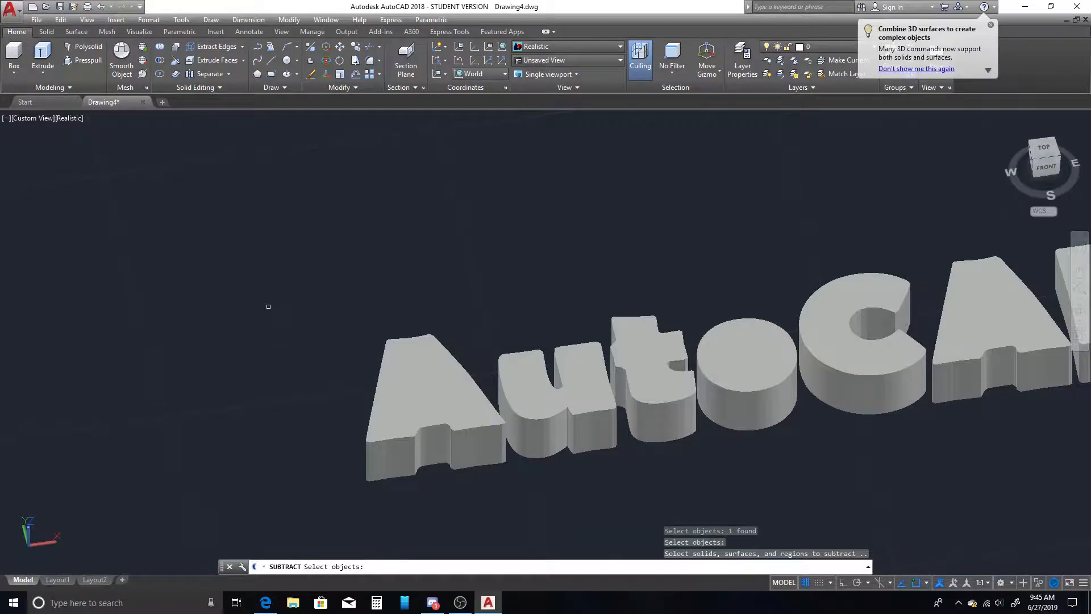
left_click(423, 388)
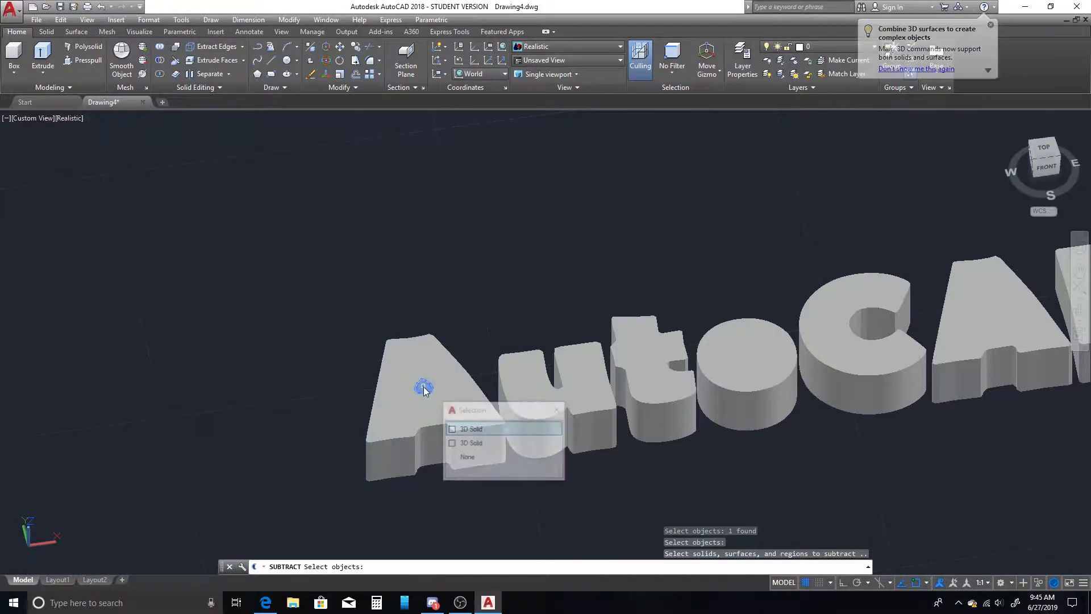
left_click(473, 429)
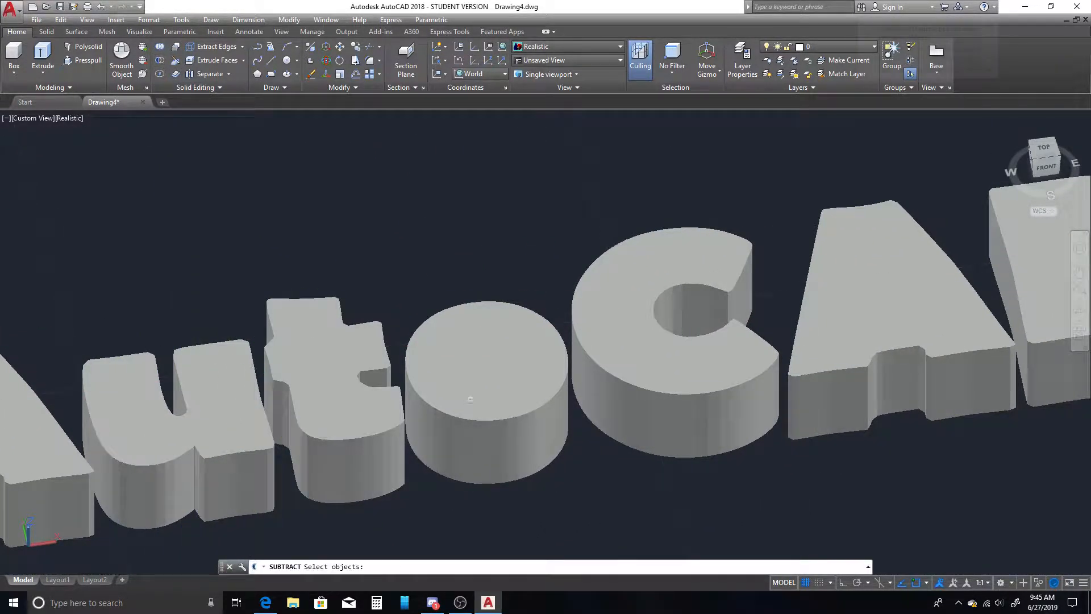
left_click(469, 399)
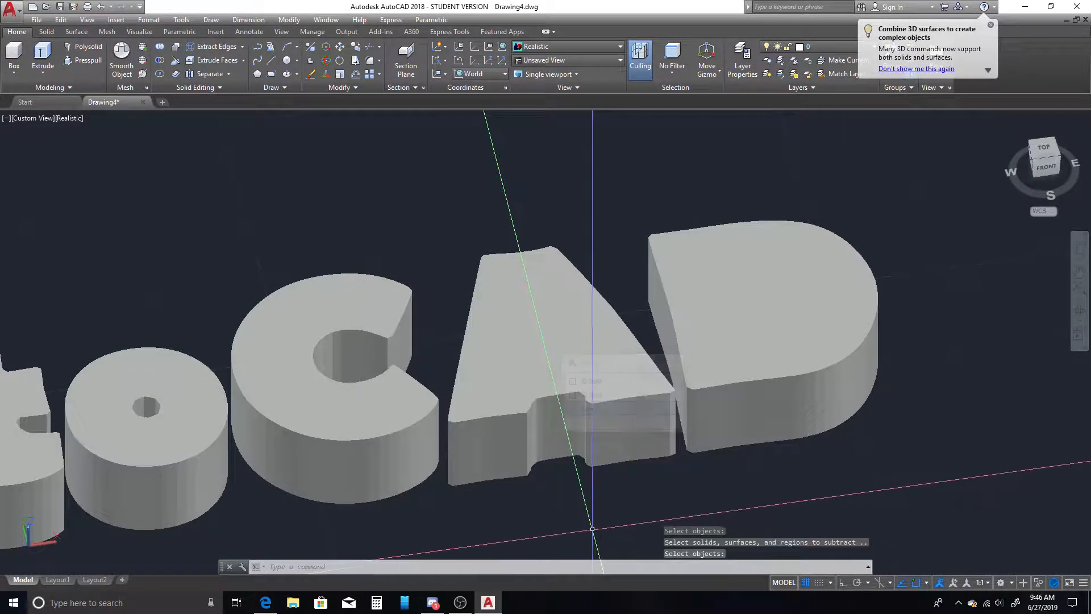
Subtract the triangular counter from the second A and the hole from the D.
left_click(647, 417)
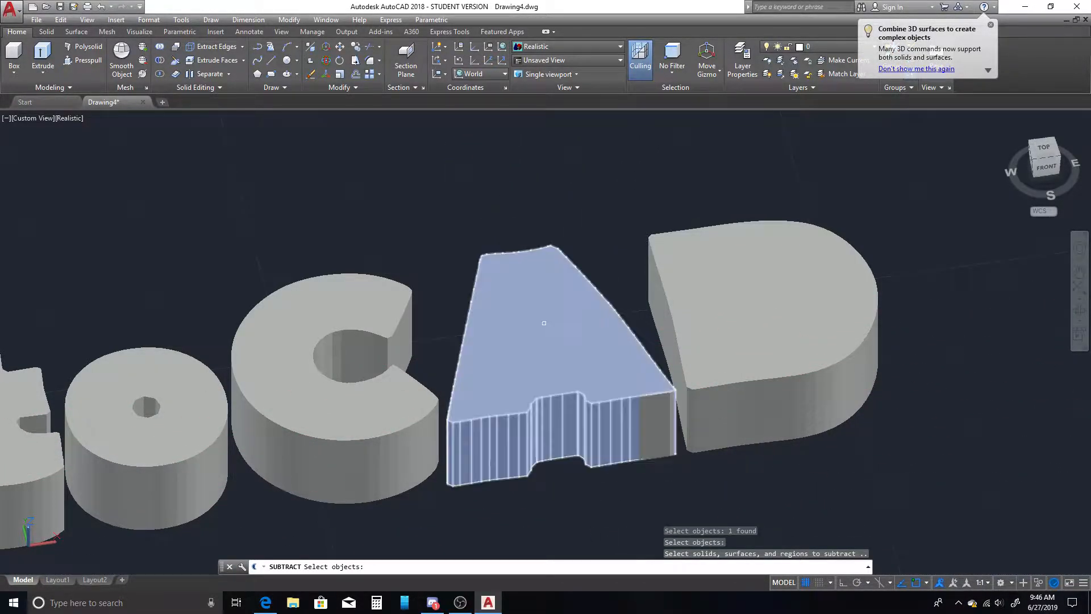
left_click(543, 335)
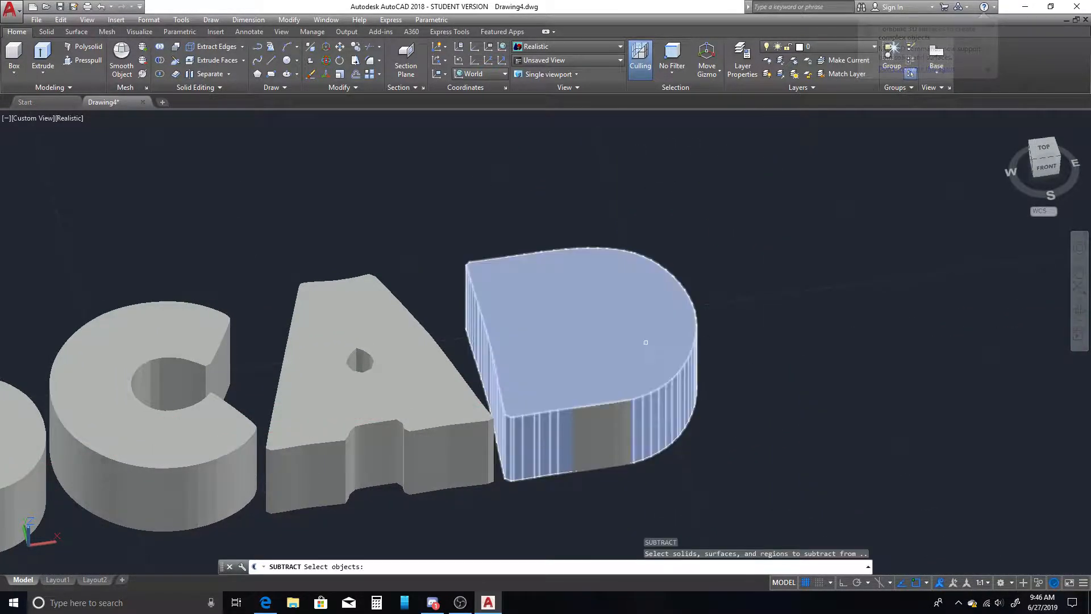
left_click(591, 328)
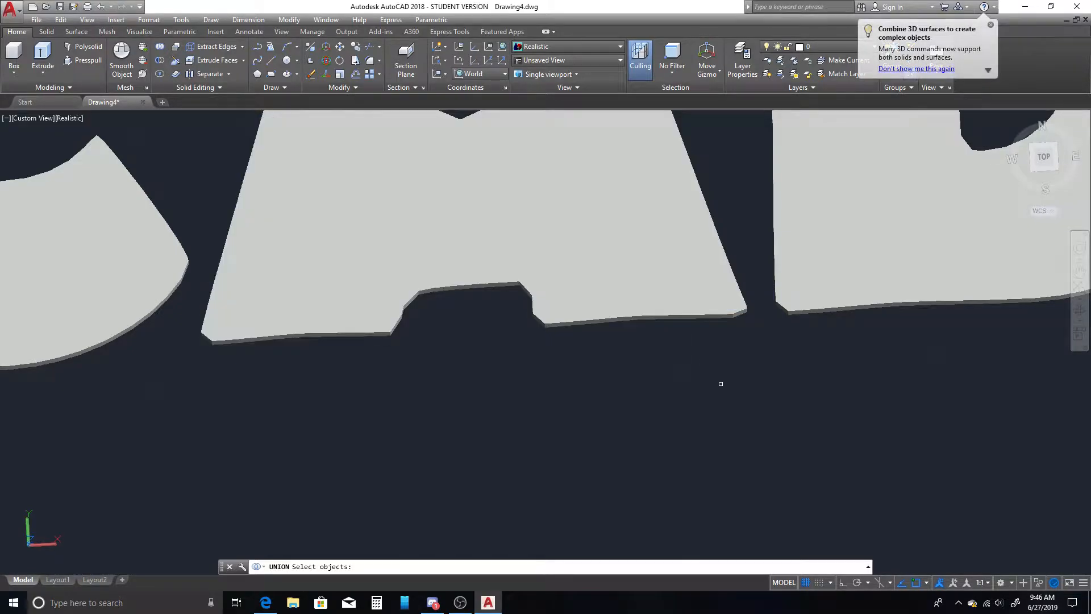
Union the separate pieces of the A into one solid from top view.
left_click(473, 209)
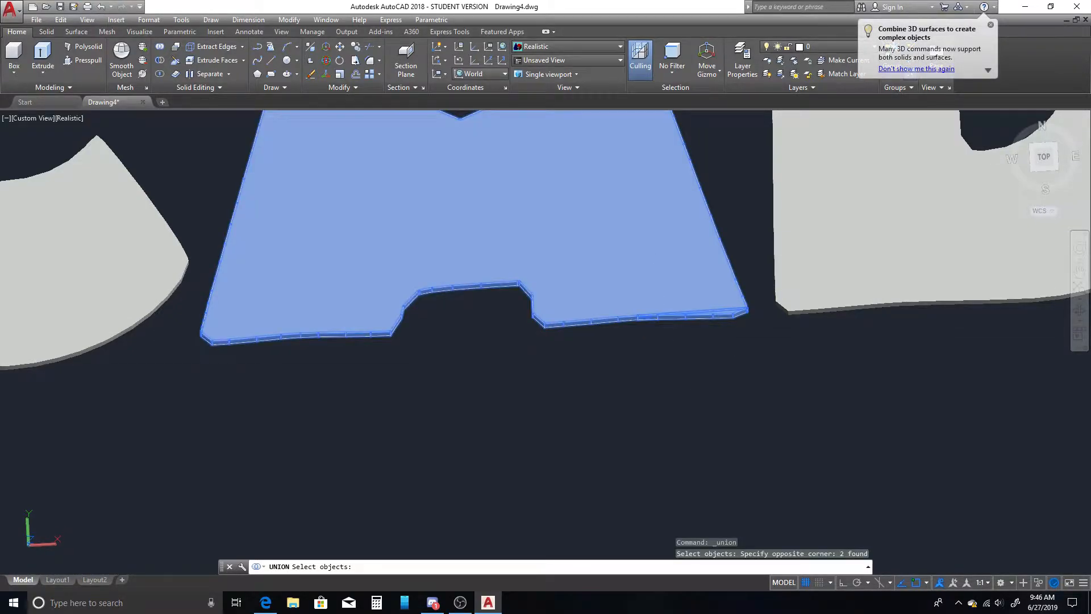